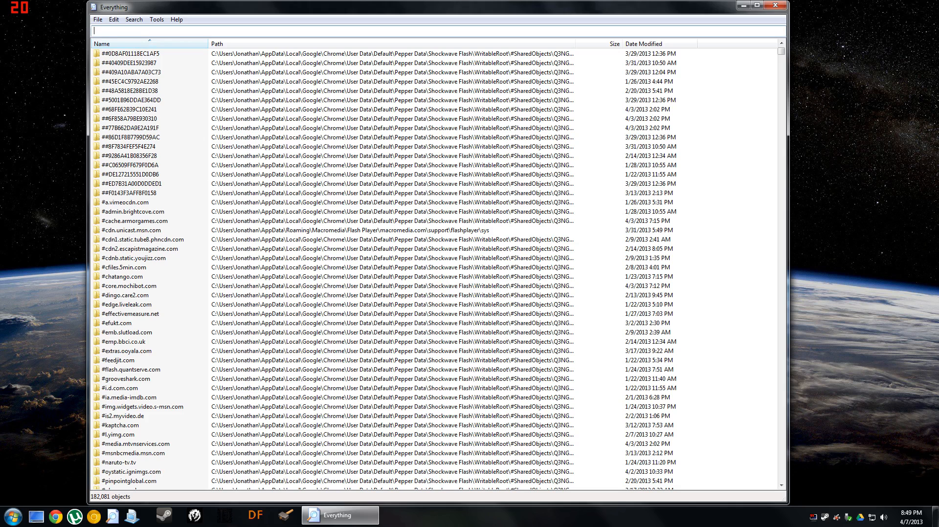
- Filter Everything's results with the search "crusader kings ii"
type("crusader kin")
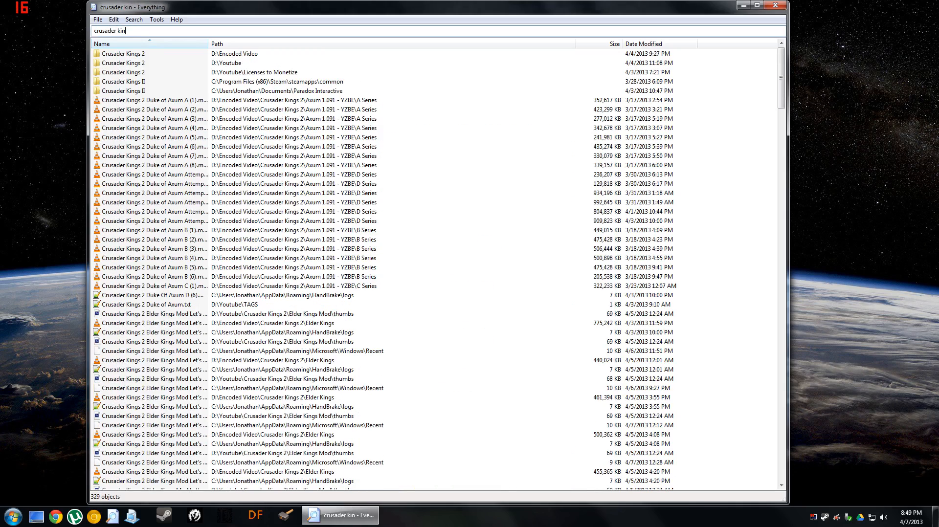
type("gs ii")
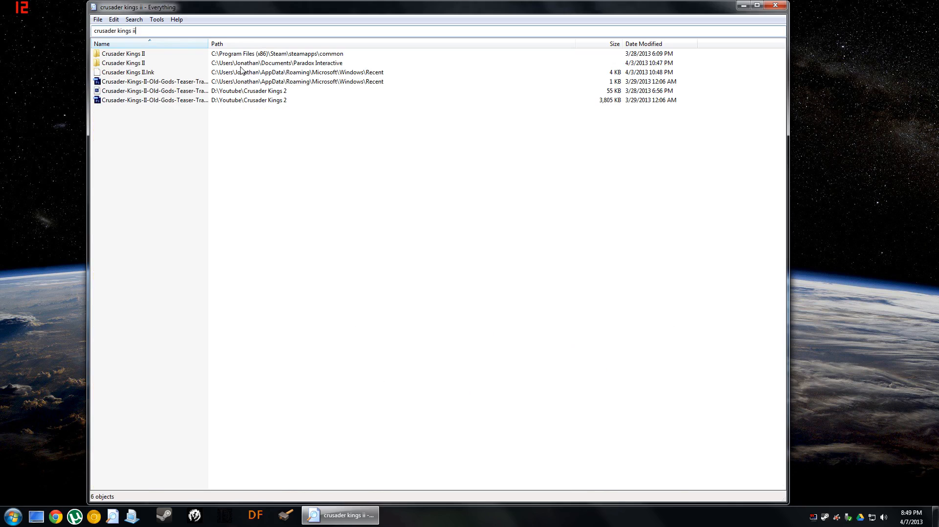
- Browse Crusader Kings II > ElderKings > save games and open Soulrest Original After Problems
double_click(124, 63)
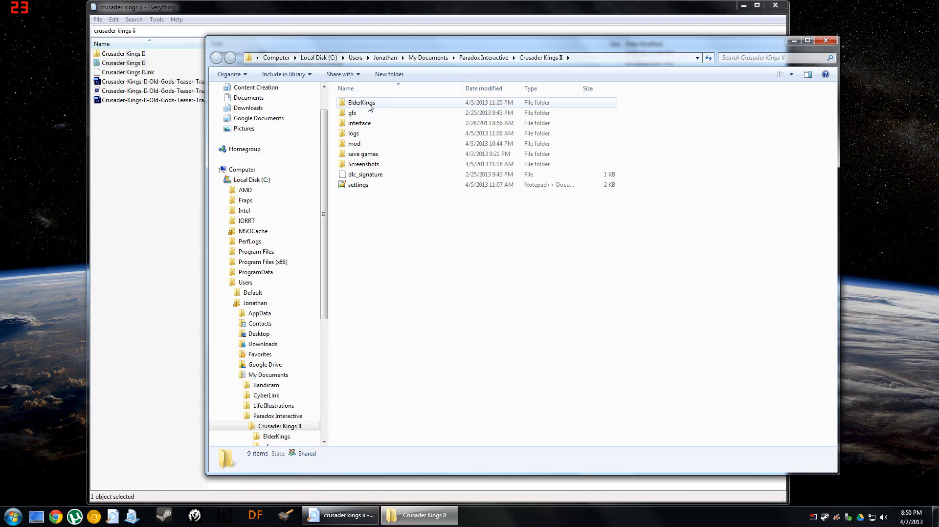
double_click(361, 102)
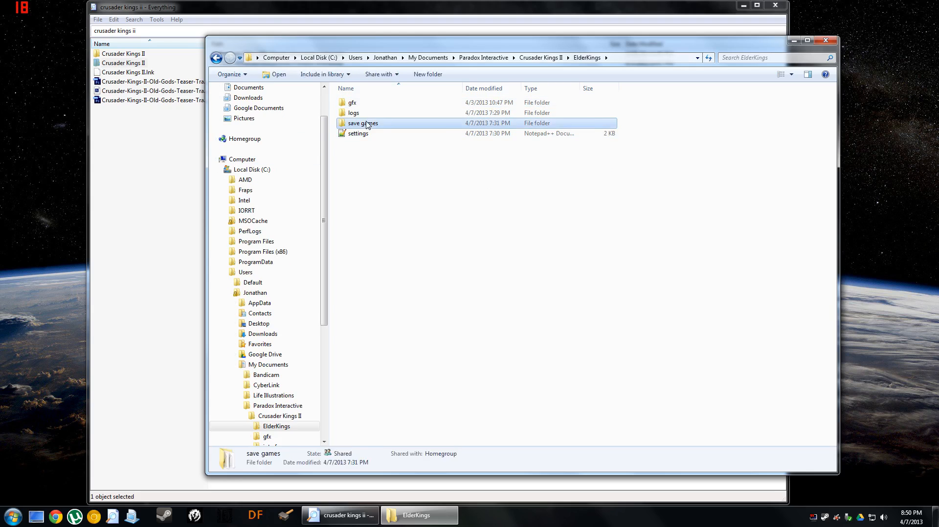
double_click(363, 122)
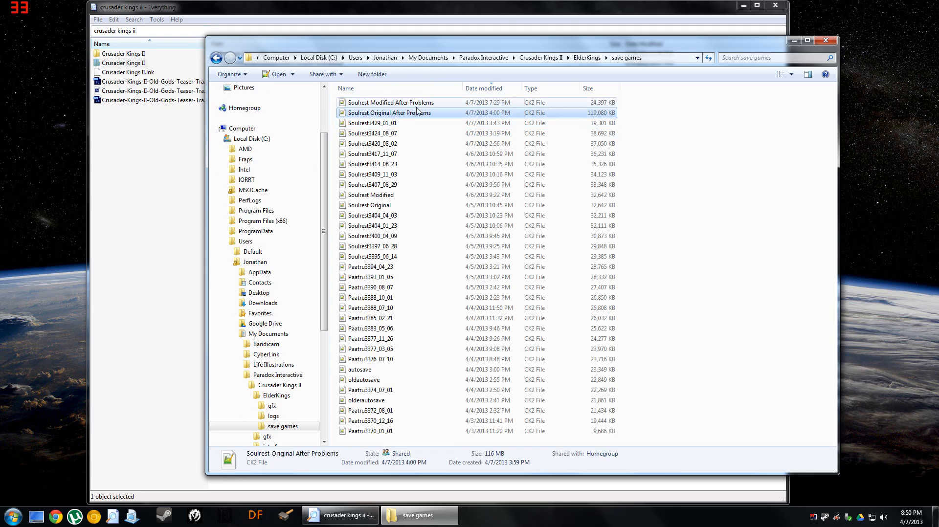
mouse_move(416, 127)
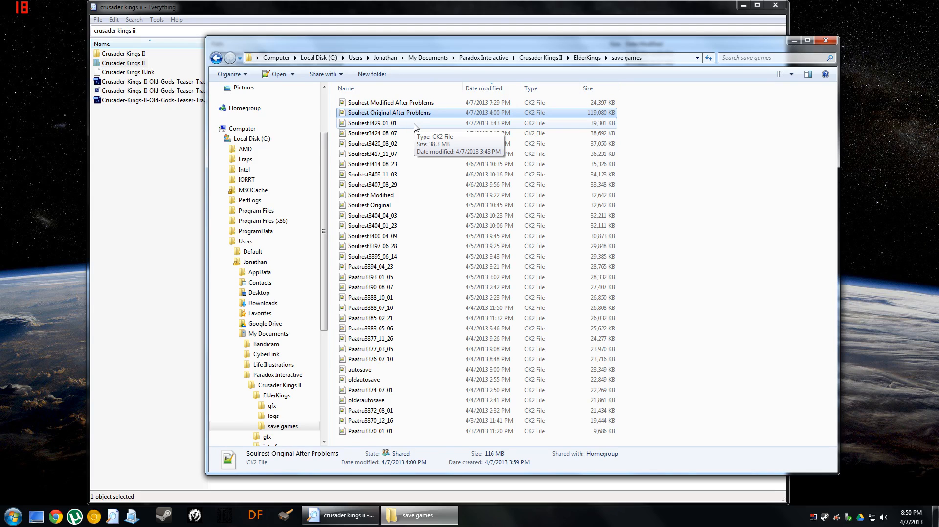
mouse_move(368, 117)
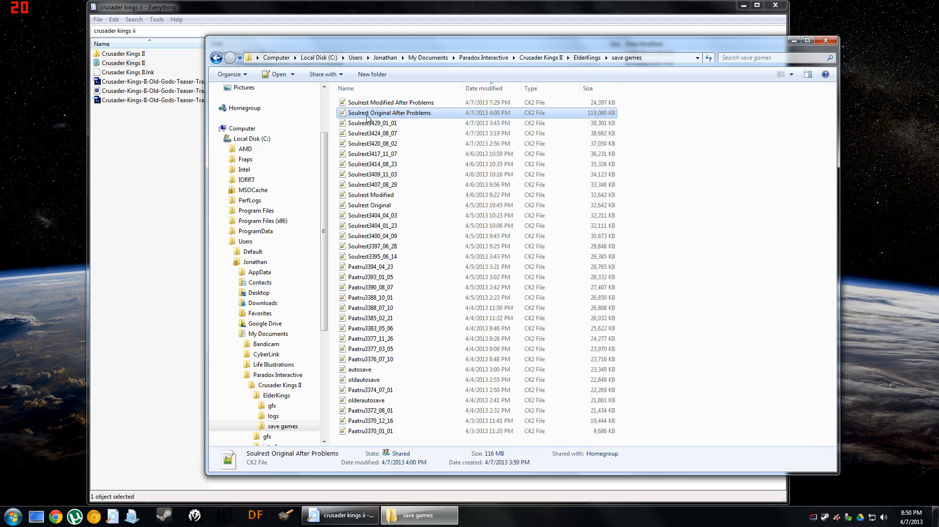
mouse_move(347, 115)
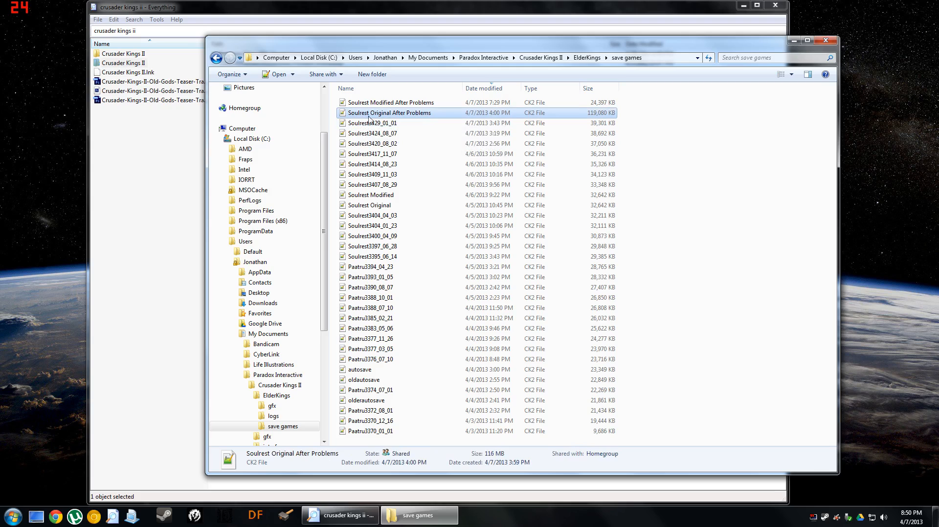
mouse_move(403, 117)
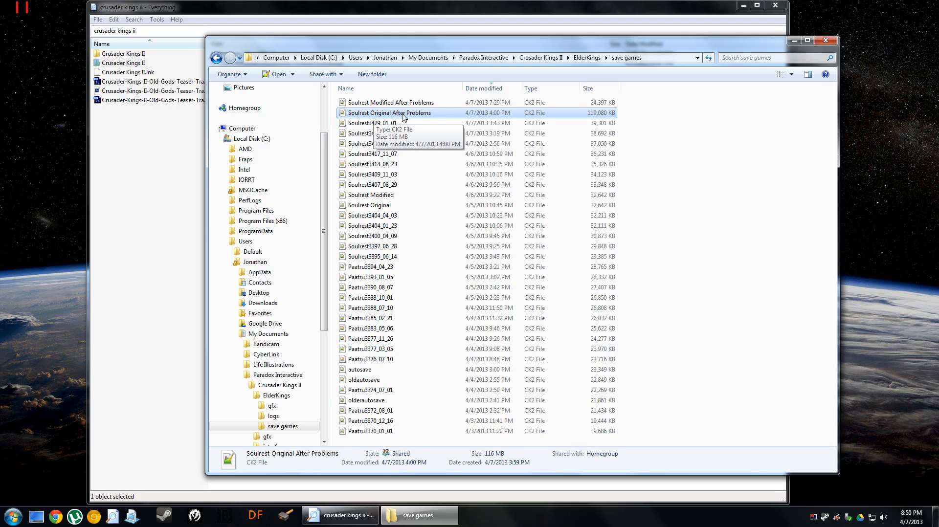
mouse_move(437, 133)
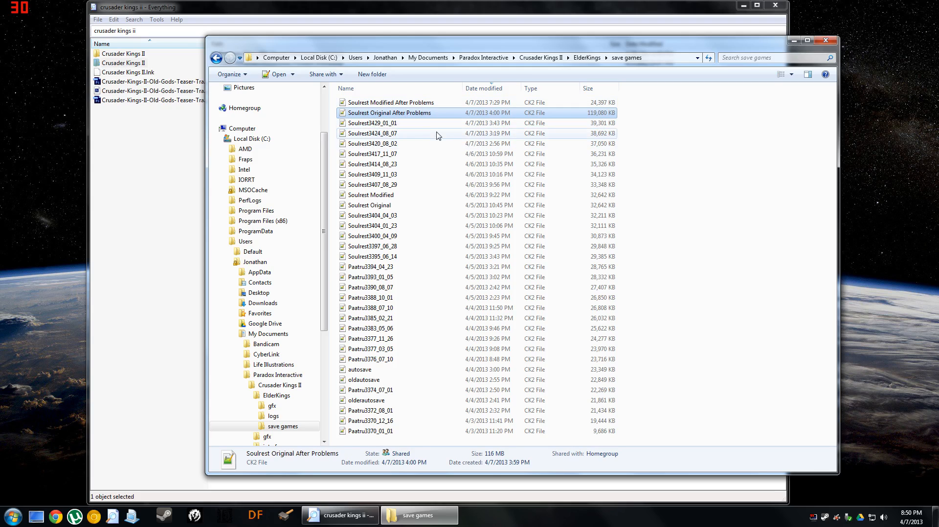
mouse_move(384, 127)
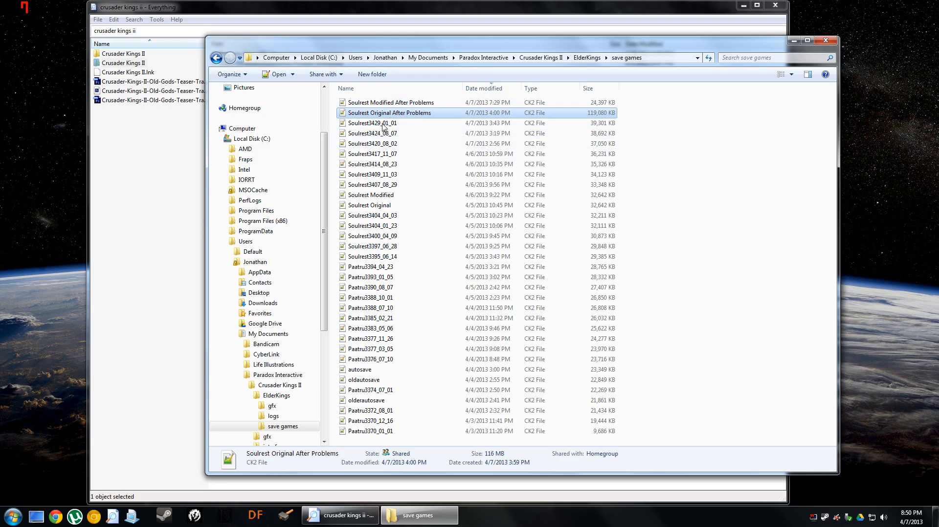
double_click(389, 112)
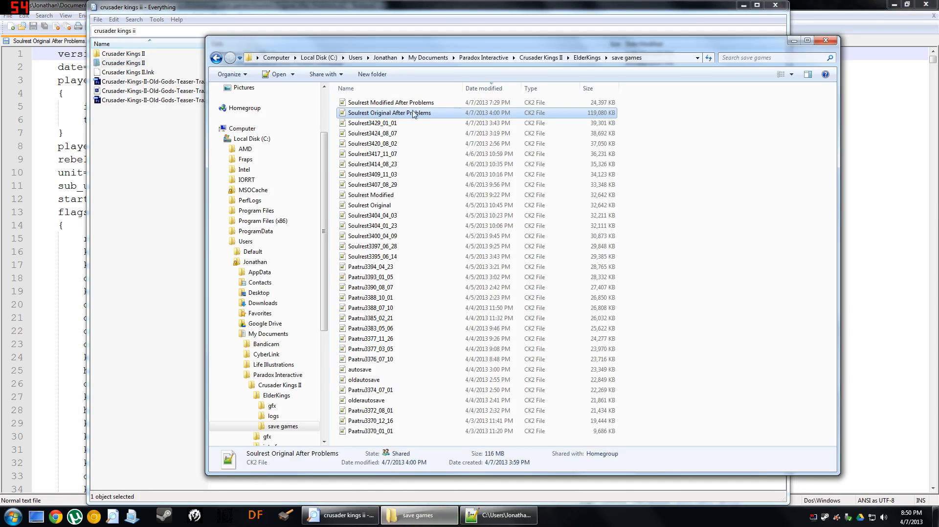
- Bring up Notepad++ and switch to the Soulrest Modified After Problems tab
left_click(392, 102)
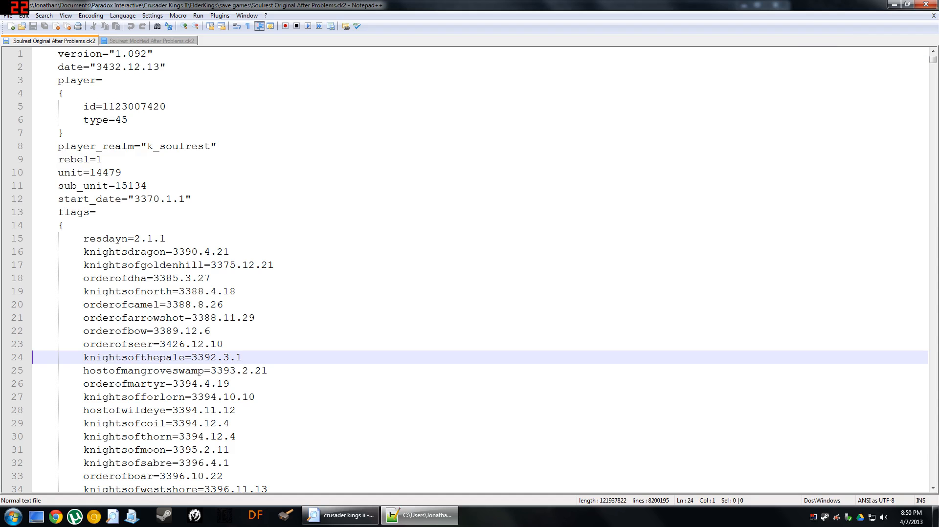
left_click(150, 41)
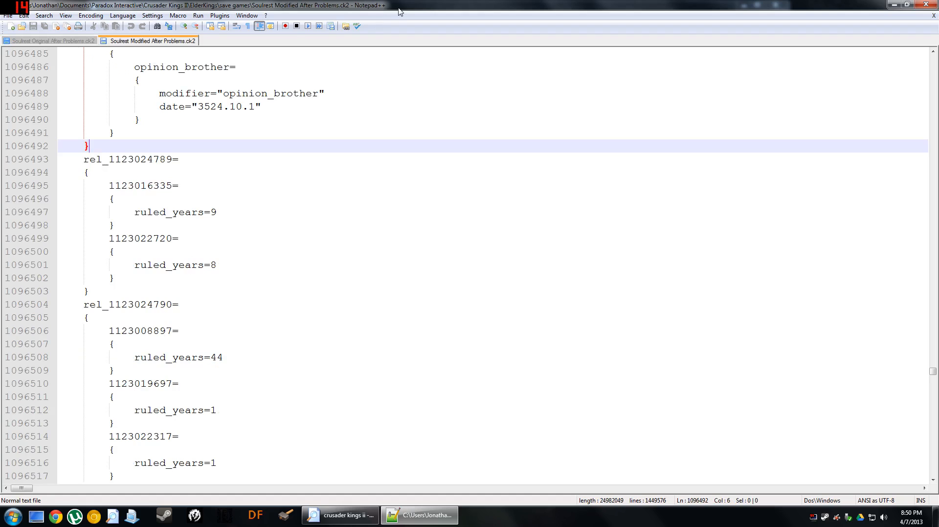
mouse_move(726, 164)
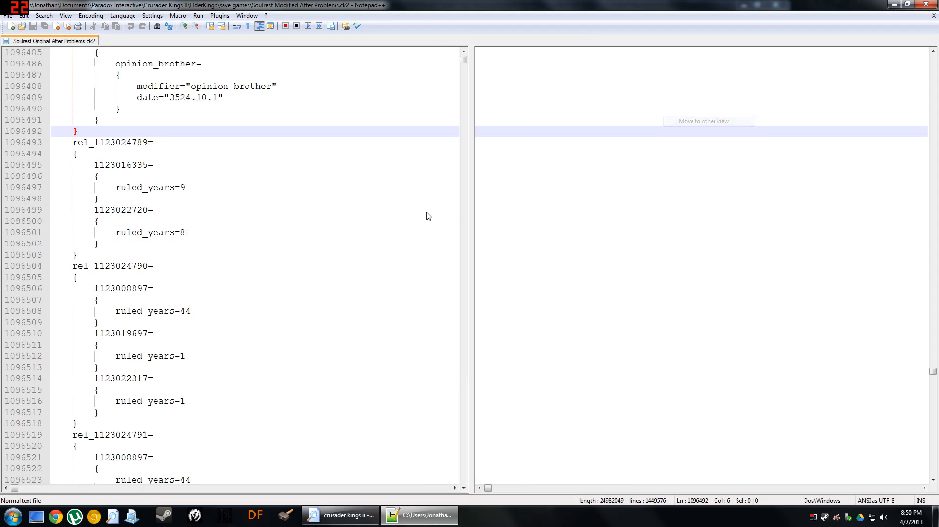
- Show the modified save in the right view and scroll it toward its end
left_click(709, 121)
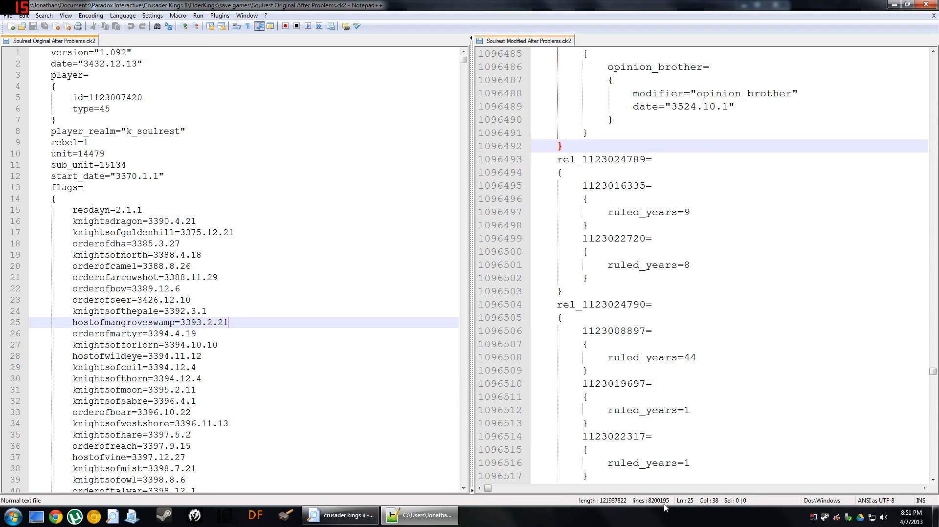
mouse_move(662, 506)
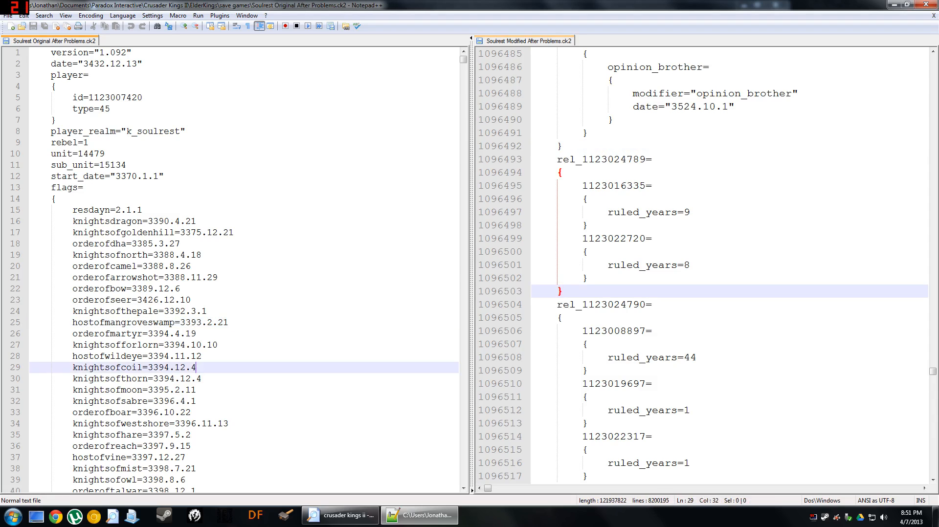
left_click(605, 383)
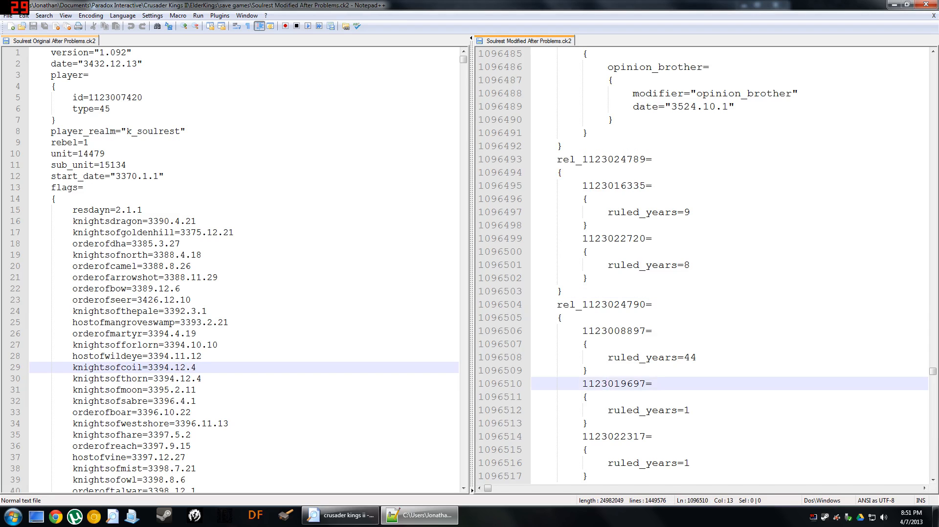
scroll("down", 3)
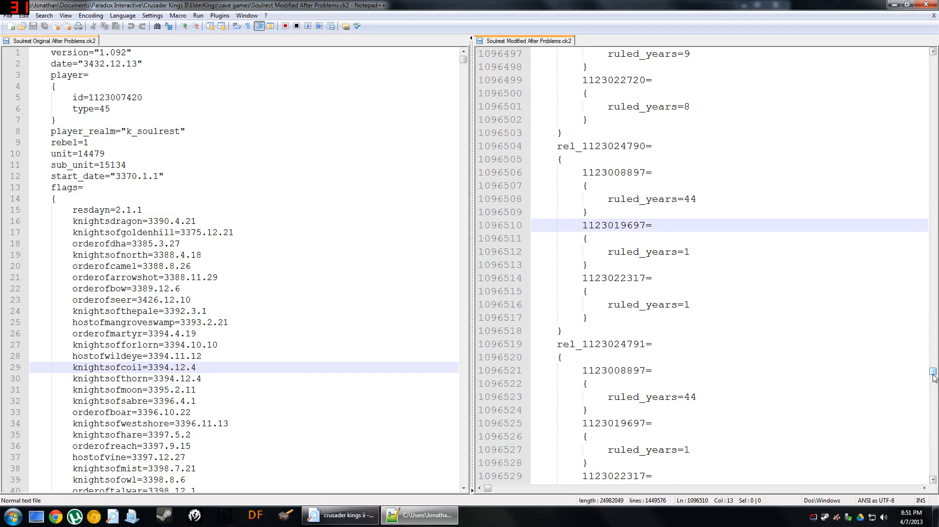
scroll("down", 3)
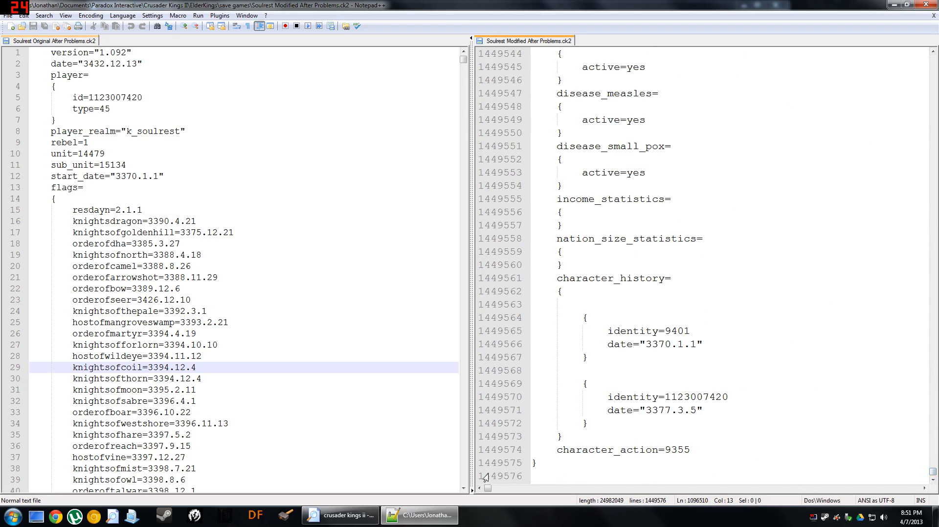
mouse_move(504, 482)
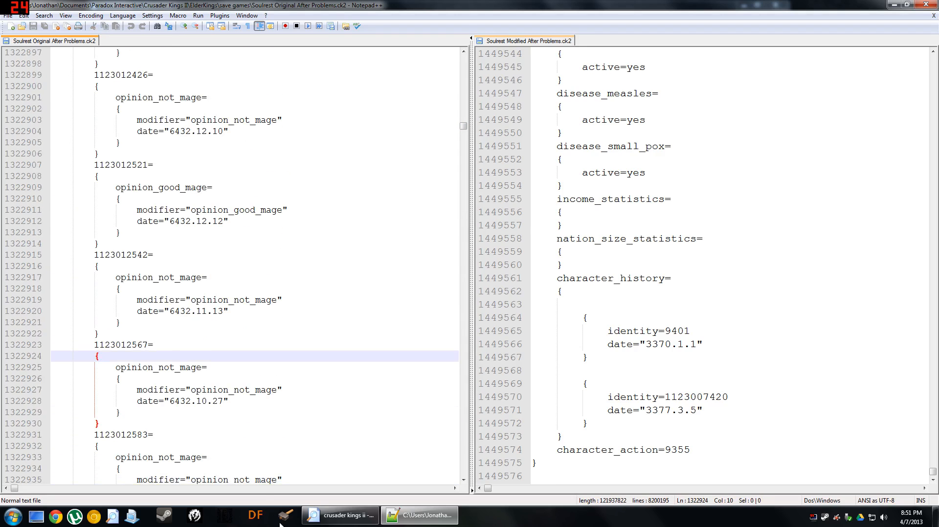
left_click(338, 515)
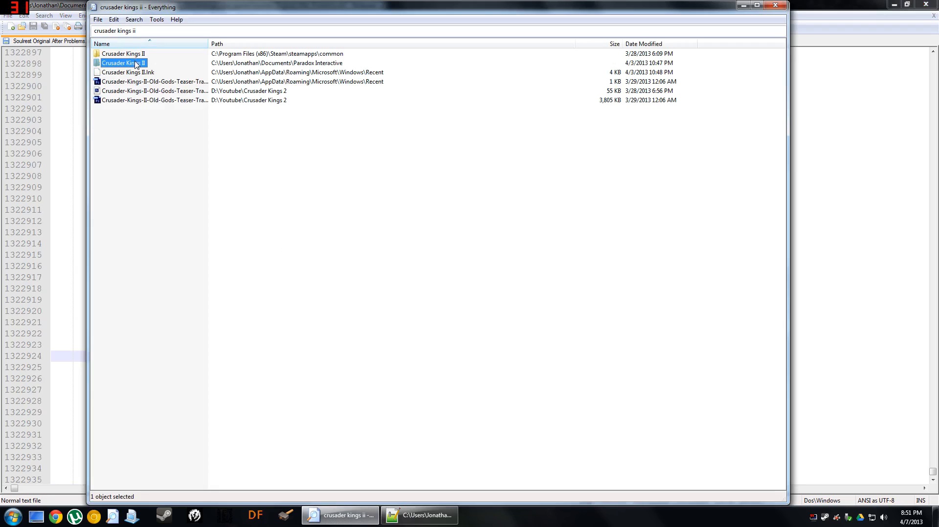
mouse_move(128, 67)
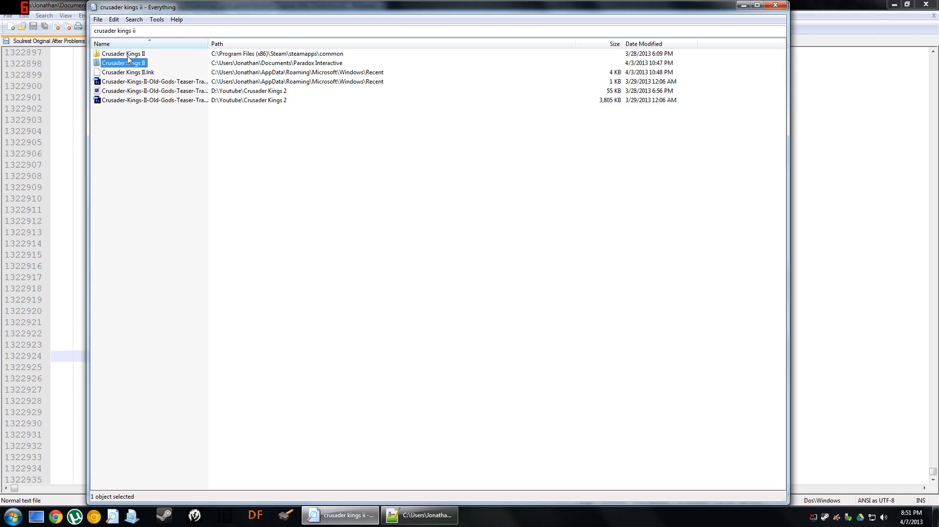
- Browse Crusader Kings II > mod > ElderKings > decisions and select orsimer_decisions
double_click(124, 63)
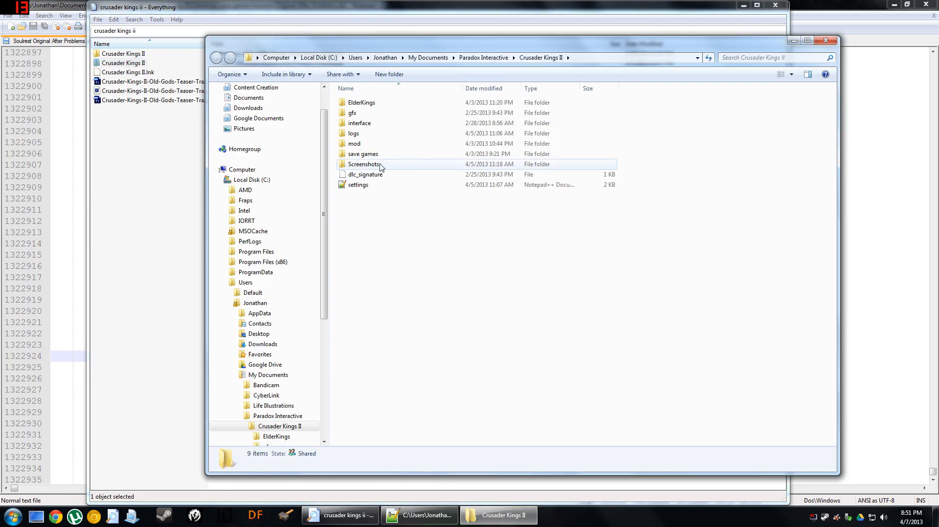
double_click(355, 143)
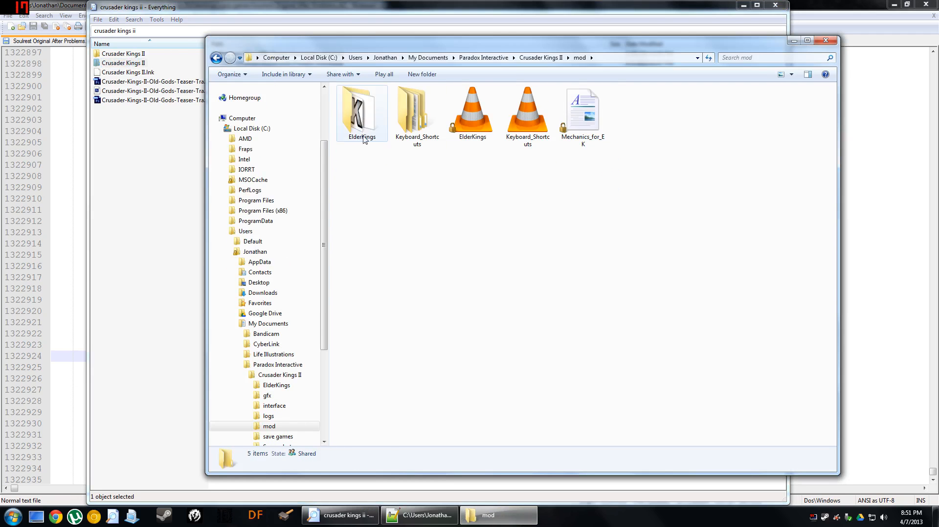
double_click(362, 111)
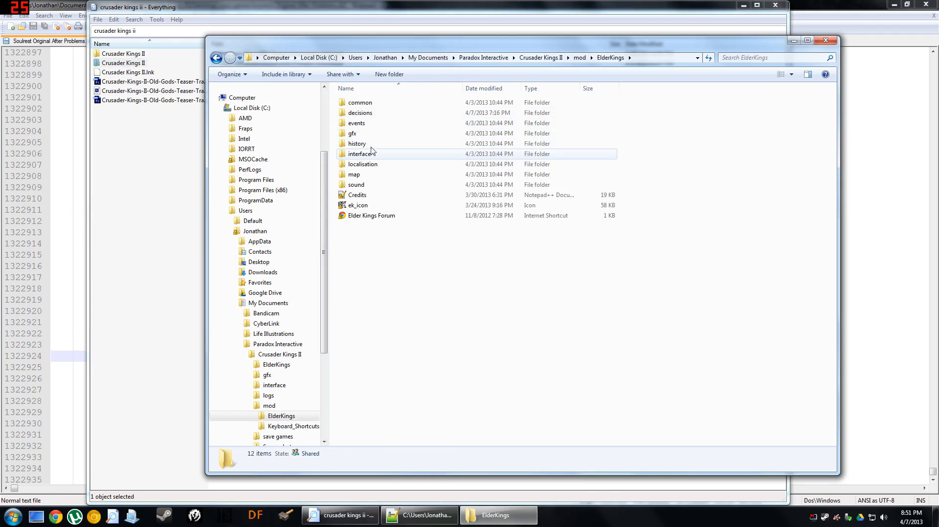
double_click(360, 113)
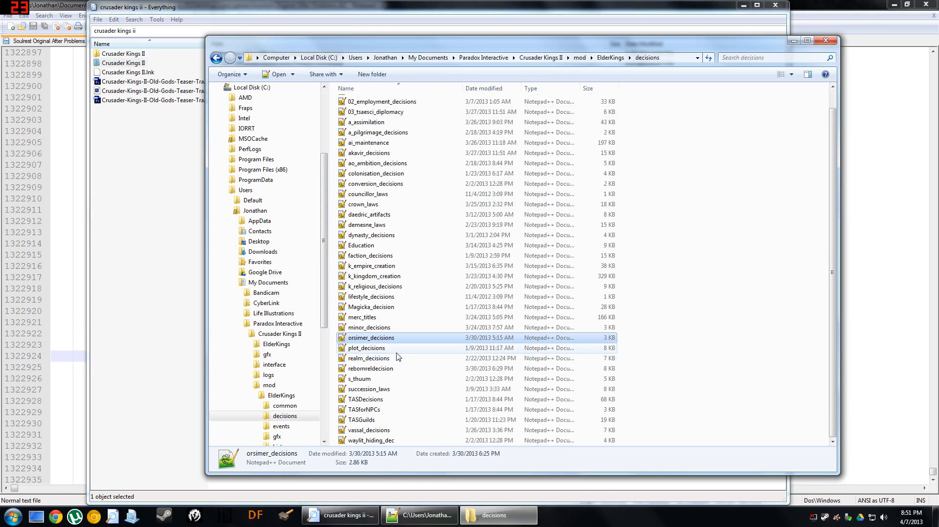
mouse_move(386, 264)
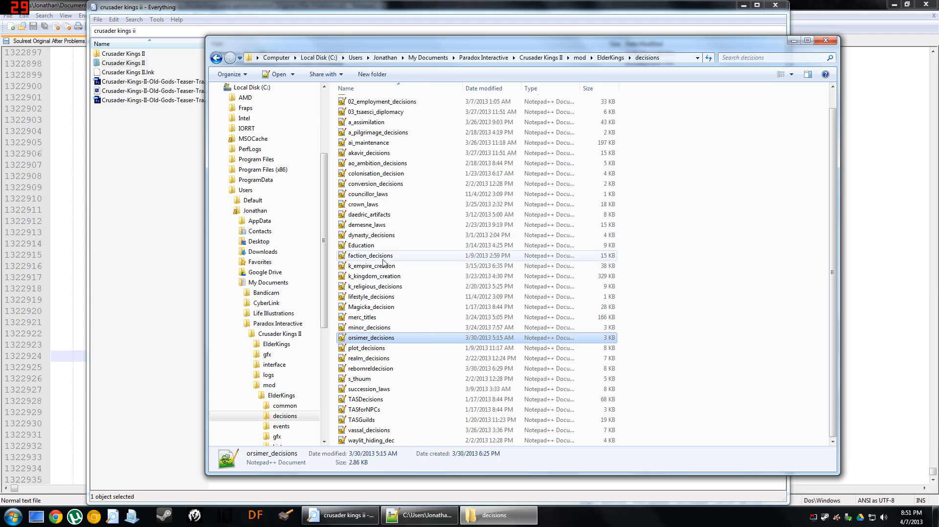
mouse_move(379, 317)
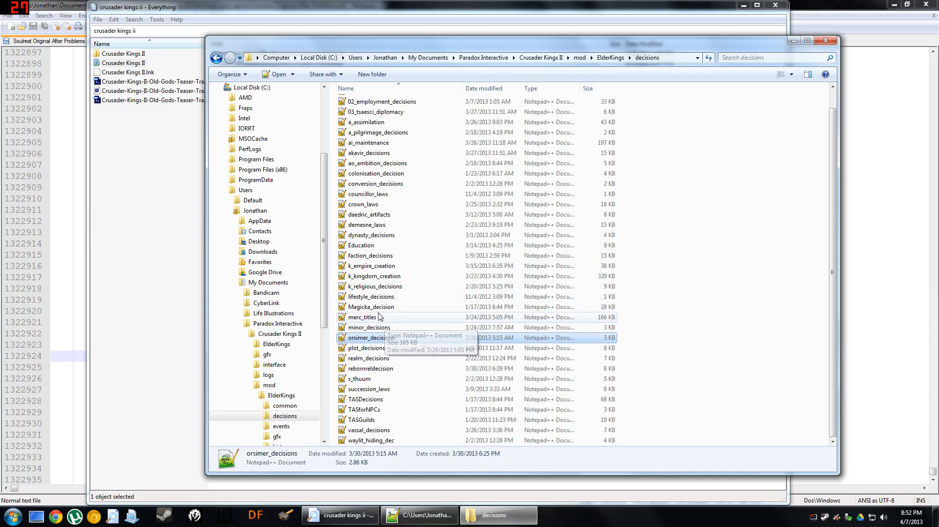
mouse_move(633, 288)
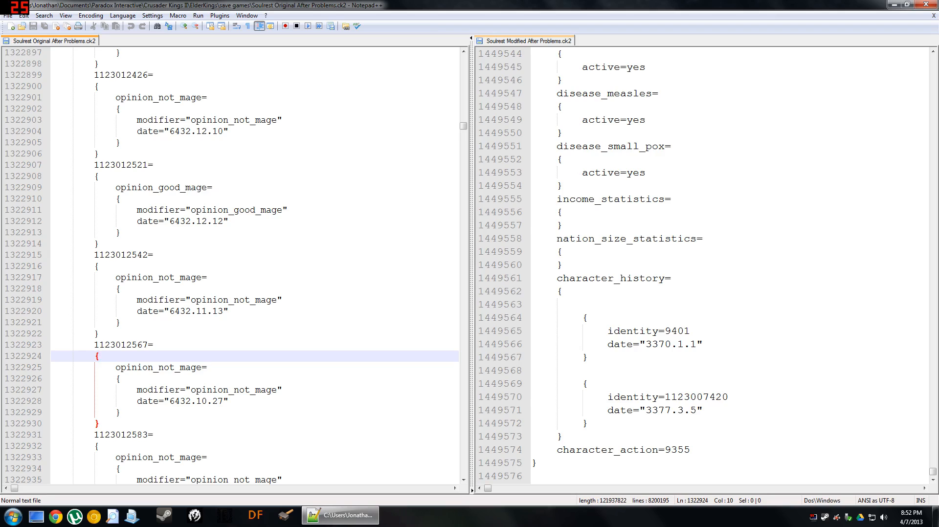
- Inspect the lone opinion_good_mage entry amid the repeated opinion_not_mage blocks
left_click(222, 209)
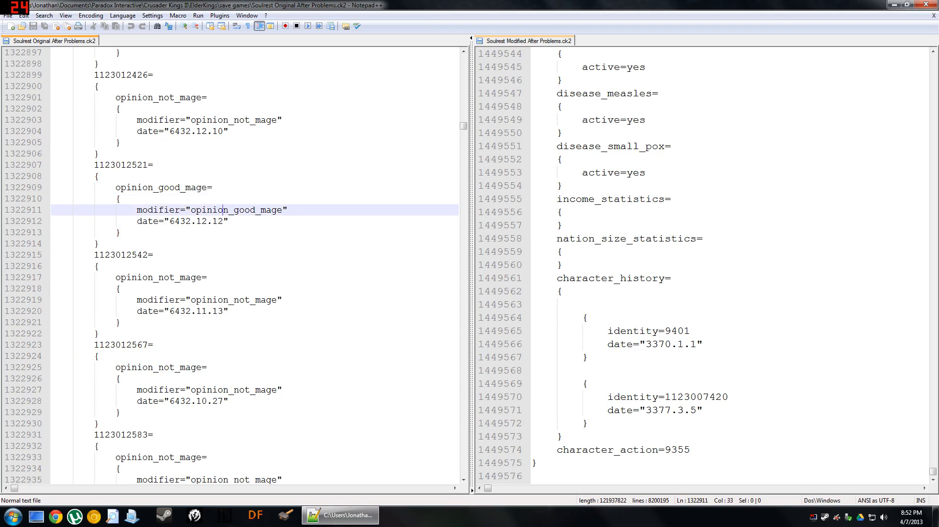
scroll("down", 3)
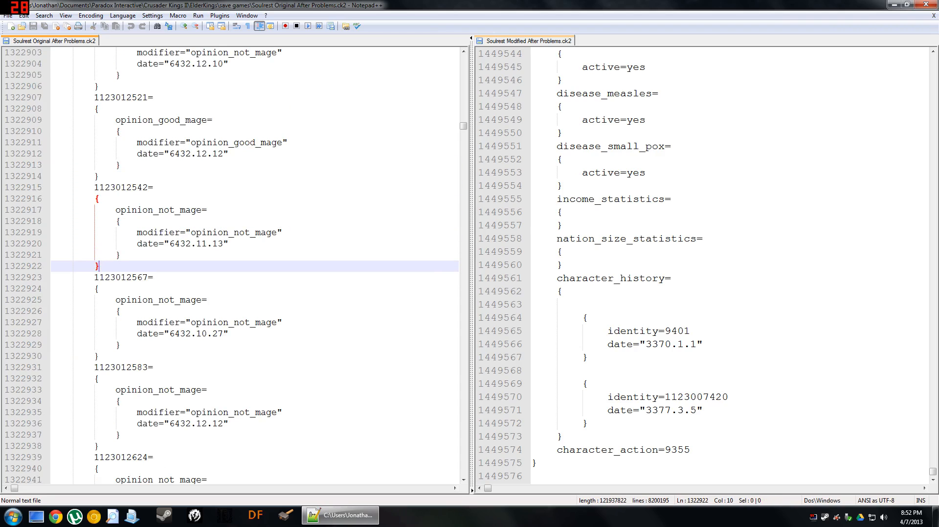
scroll("up", 3)
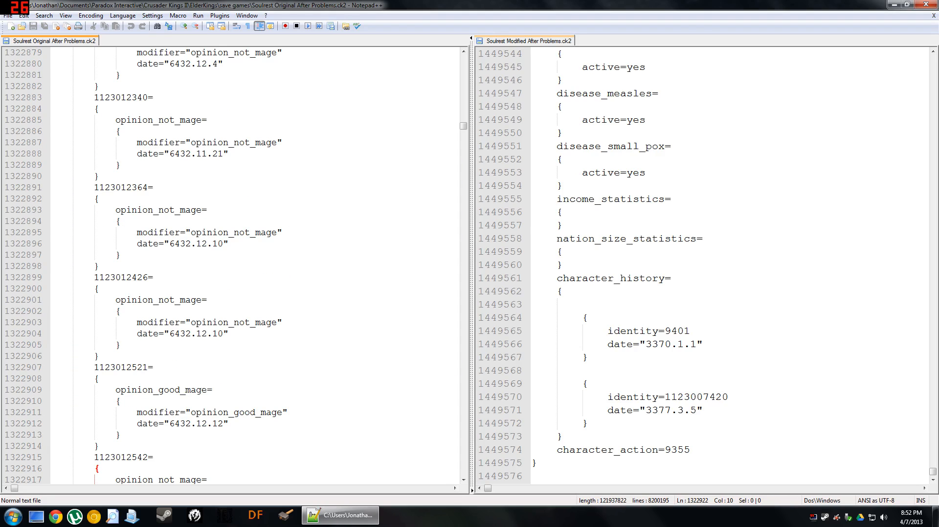
left_click(186, 244)
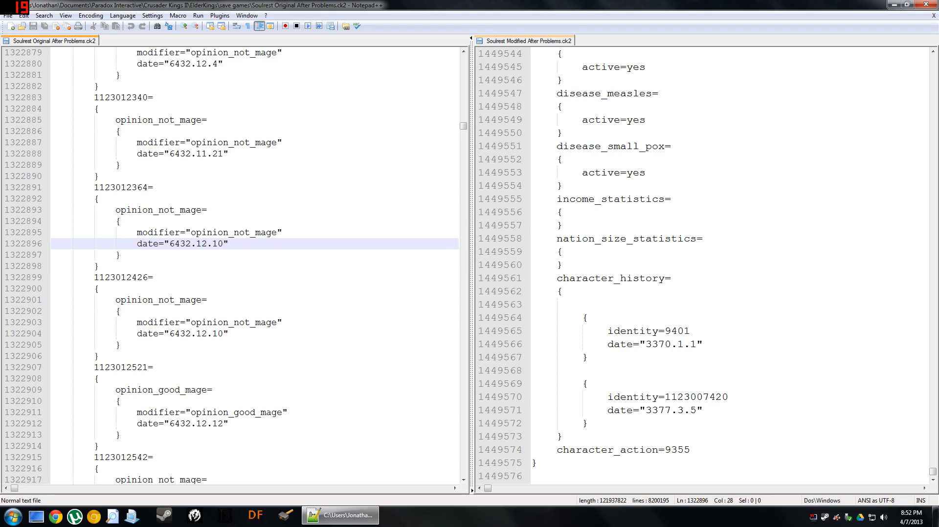
scroll("up", 3)
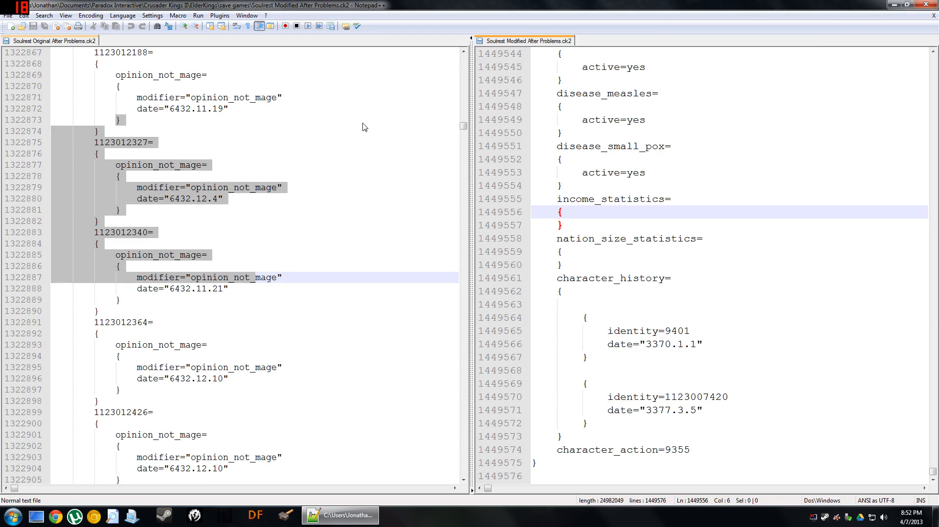
- Search Everything for "crusader kings ii" to reach the ElderKings folder
left_click(312, 515)
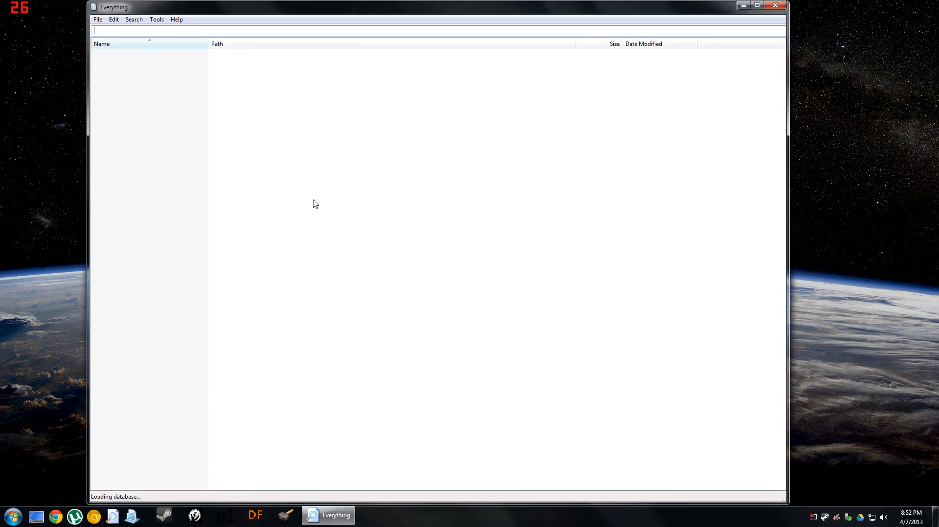
type("crusader")
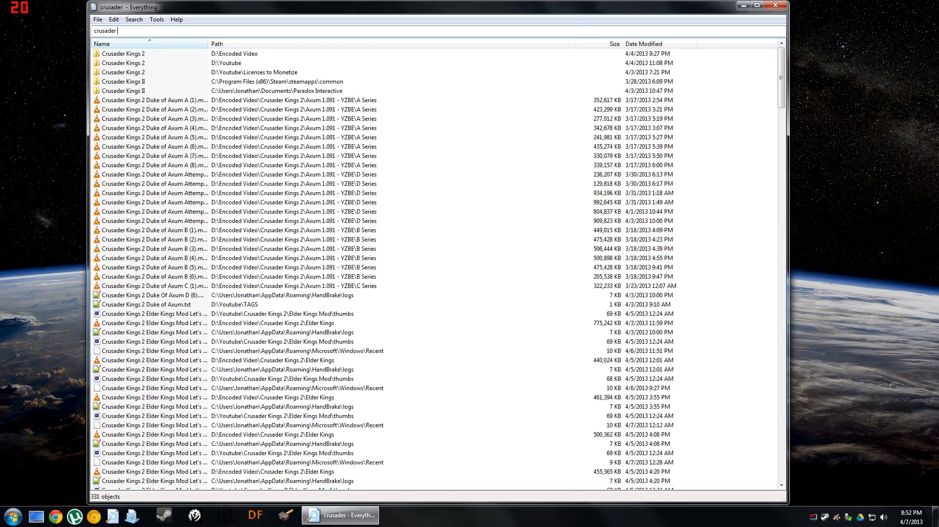
type("kings ii")
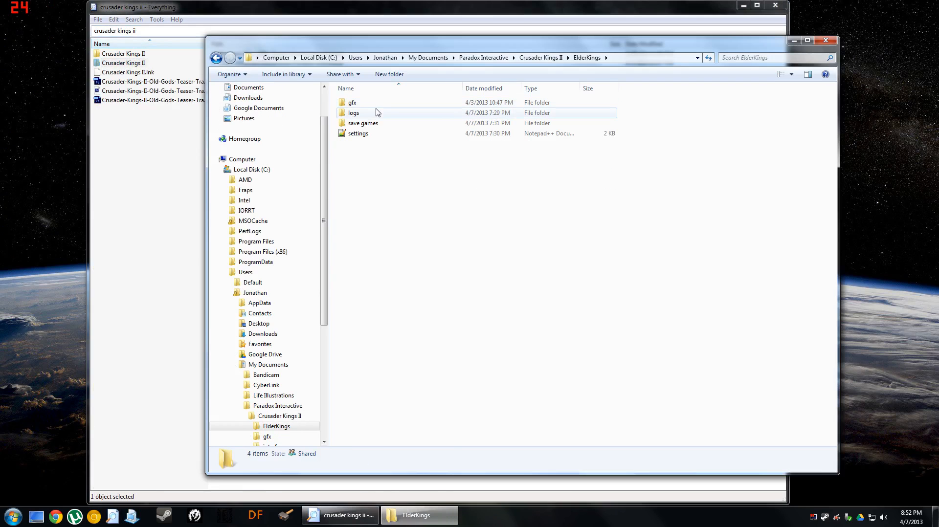
- Compare sizes in save games: Original 119,080 KB versus Modified 24,397 KB
double_click(363, 123)
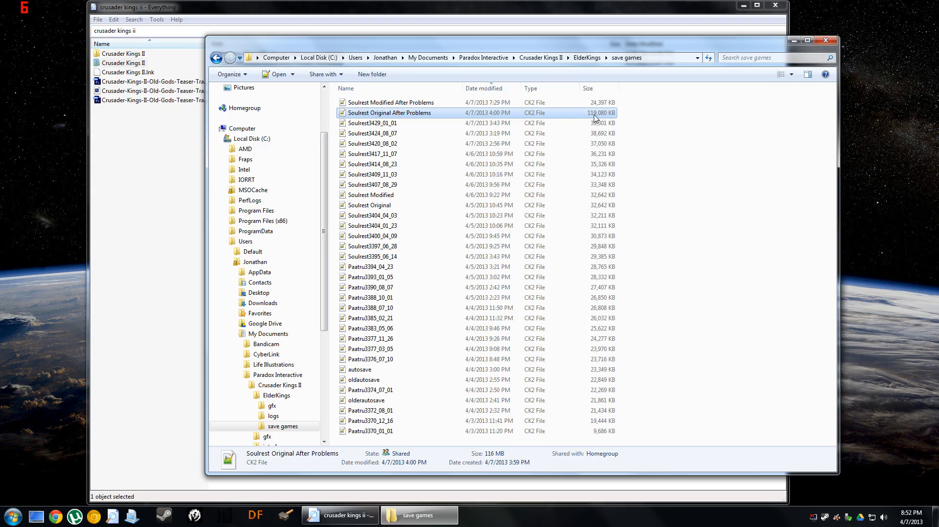
left_click(391, 102)
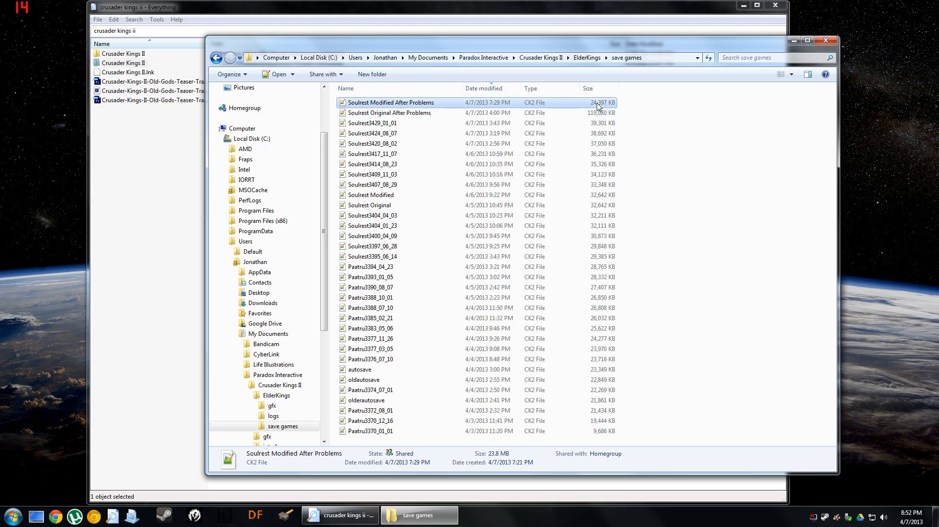
mouse_move(572, 328)
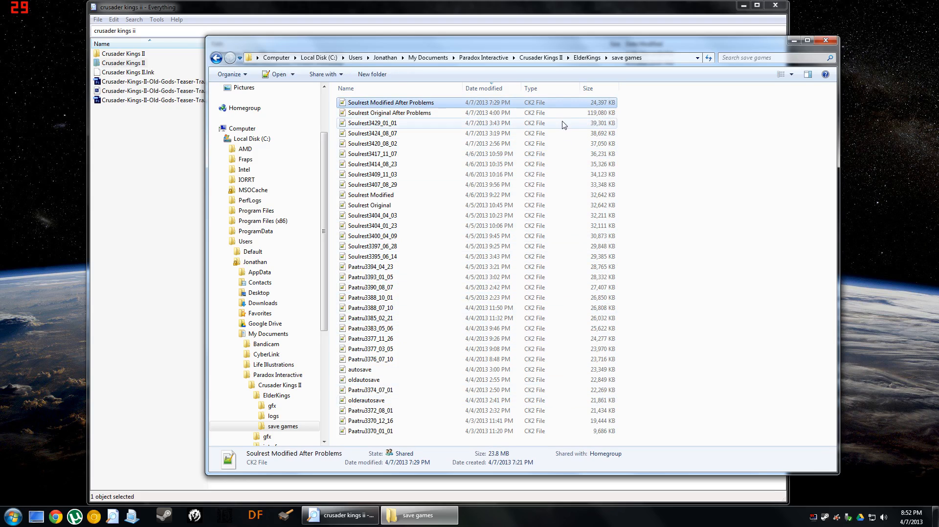
left_click(389, 113)
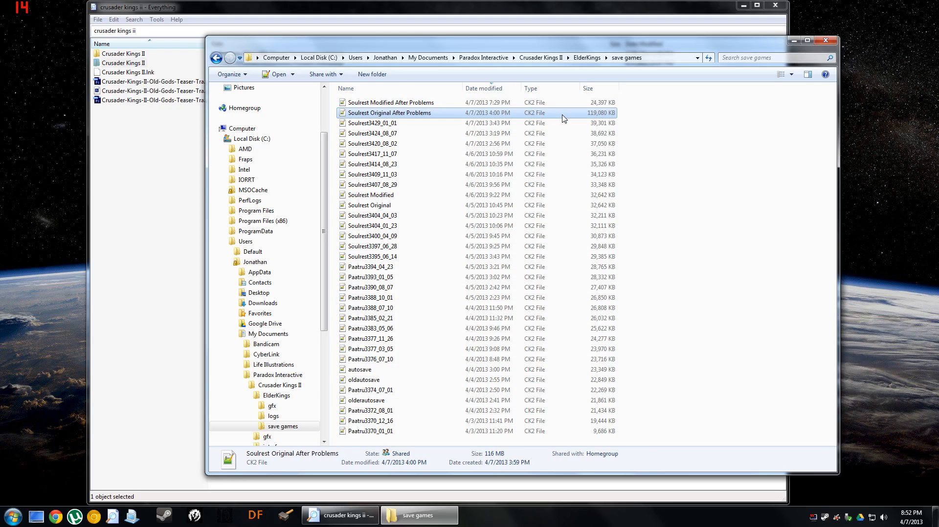
mouse_move(550, 119)
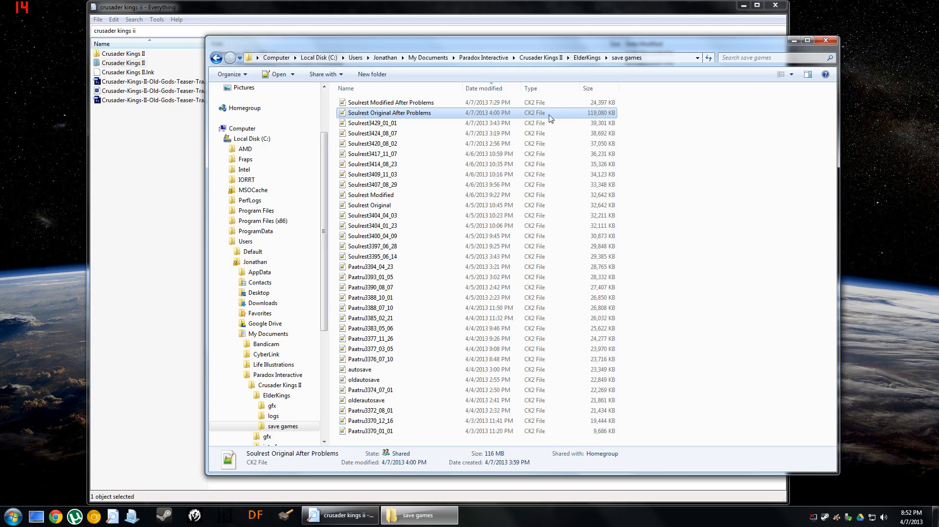
mouse_move(578, 123)
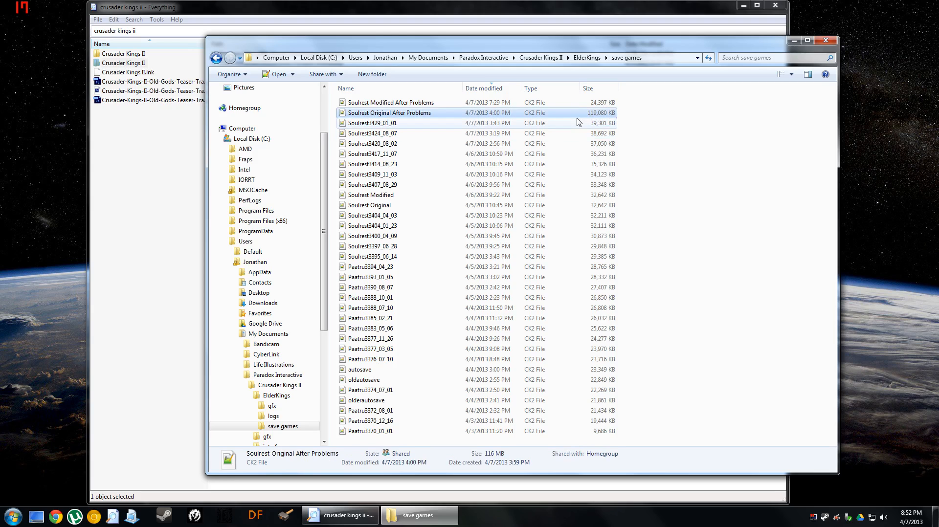
mouse_move(597, 124)
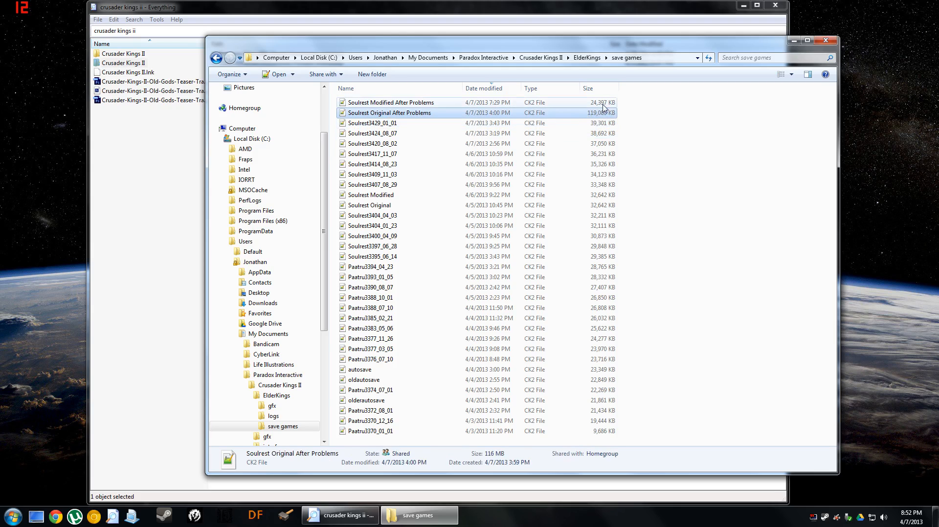
left_click(391, 102)
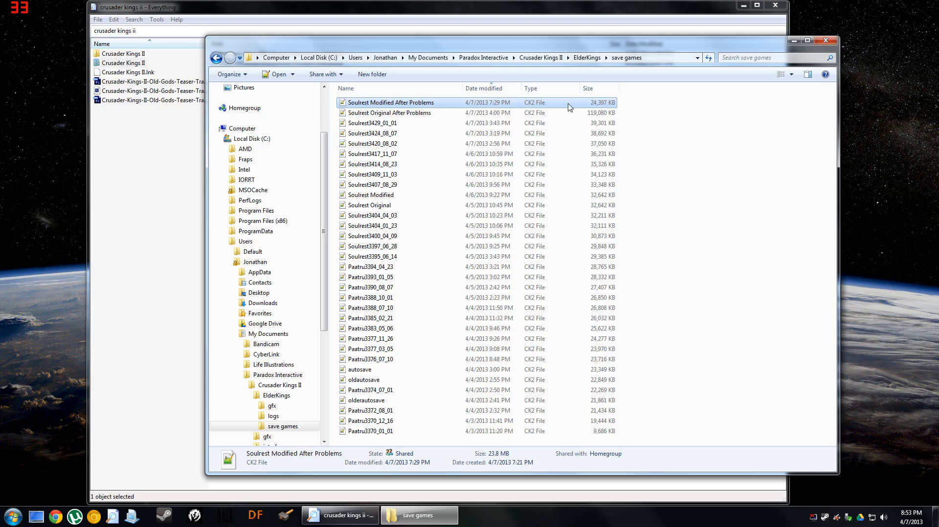
mouse_move(427, 122)
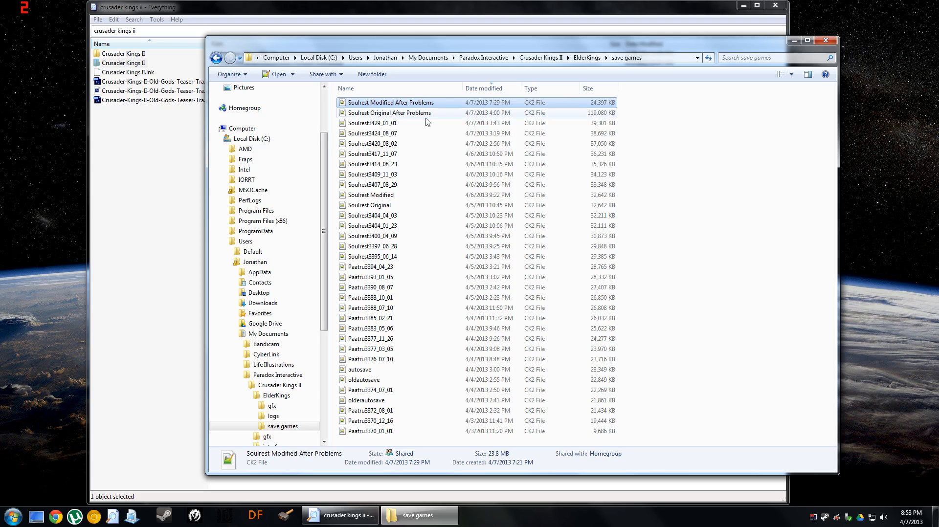
mouse_move(424, 106)
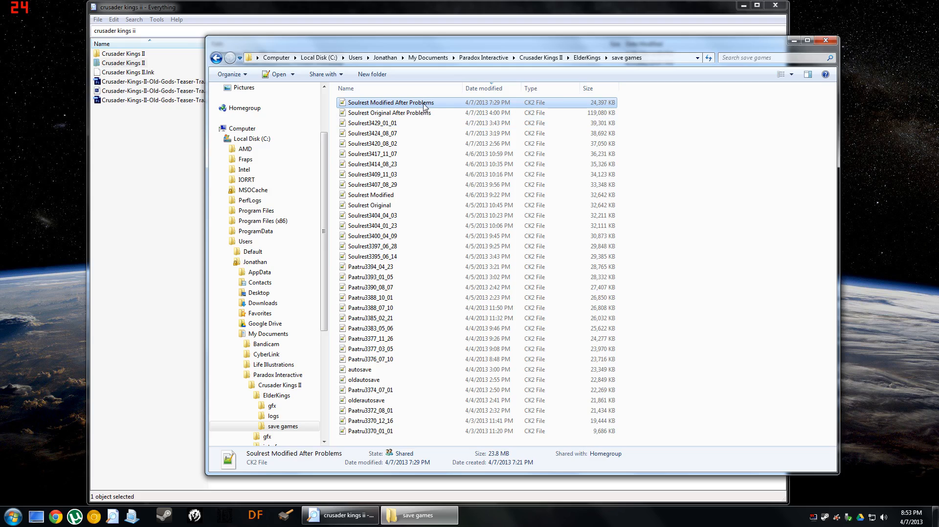
mouse_move(424, 105)
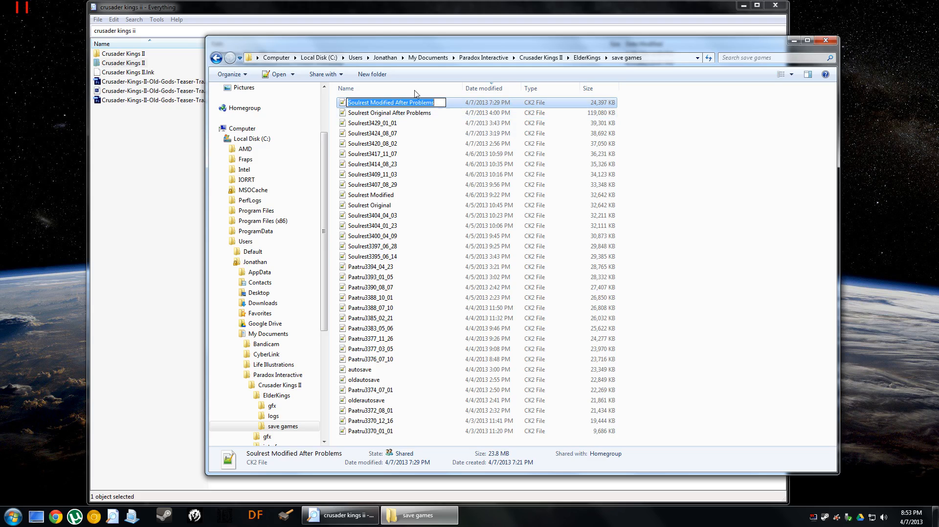
left_click(389, 113)
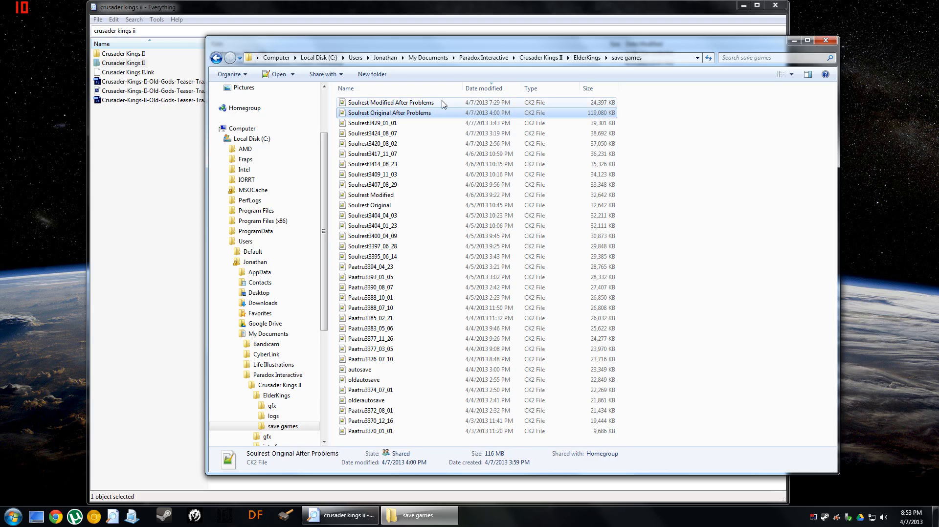
left_click(391, 102)
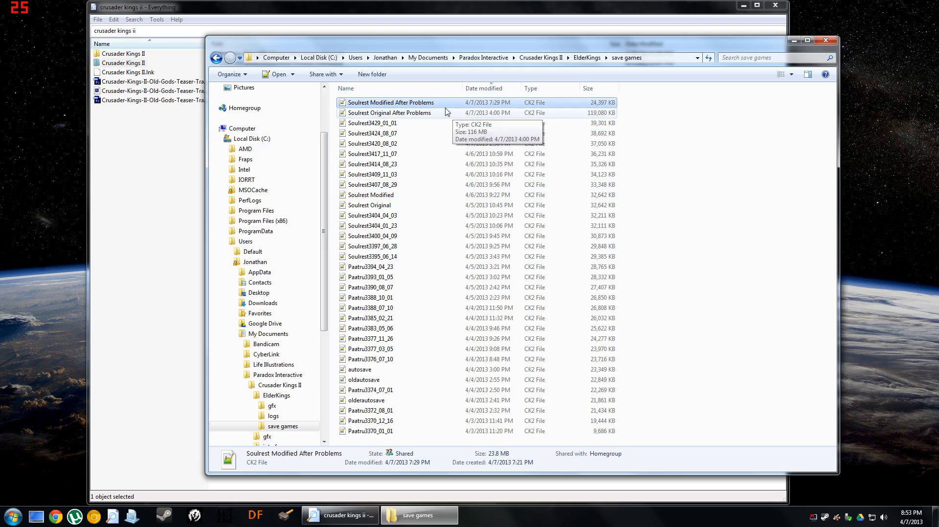
mouse_move(453, 130)
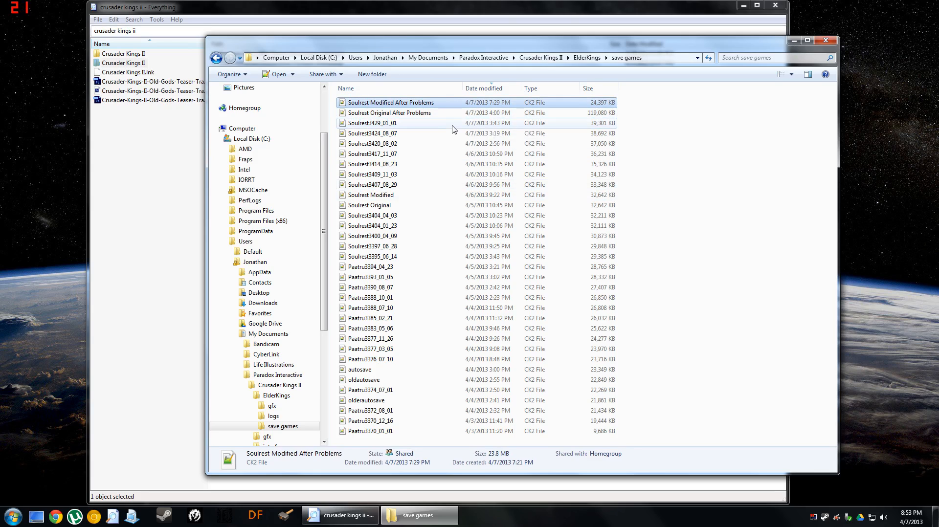